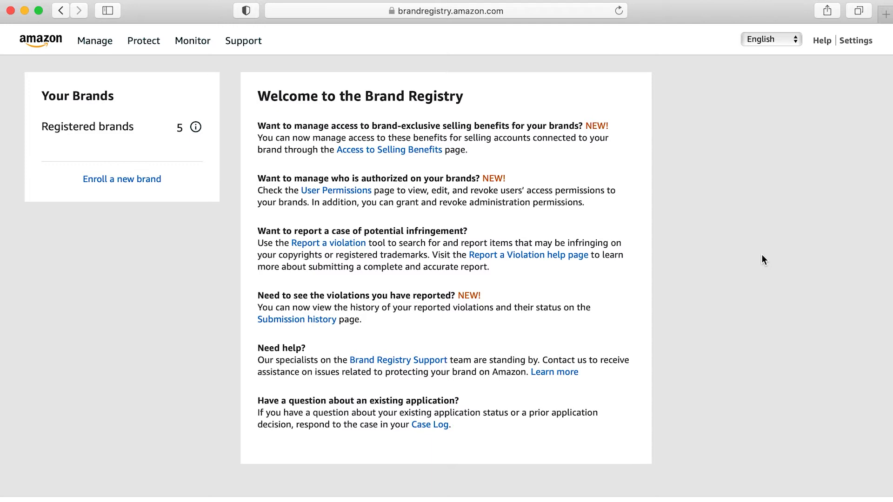
mouse_move(767, 263)
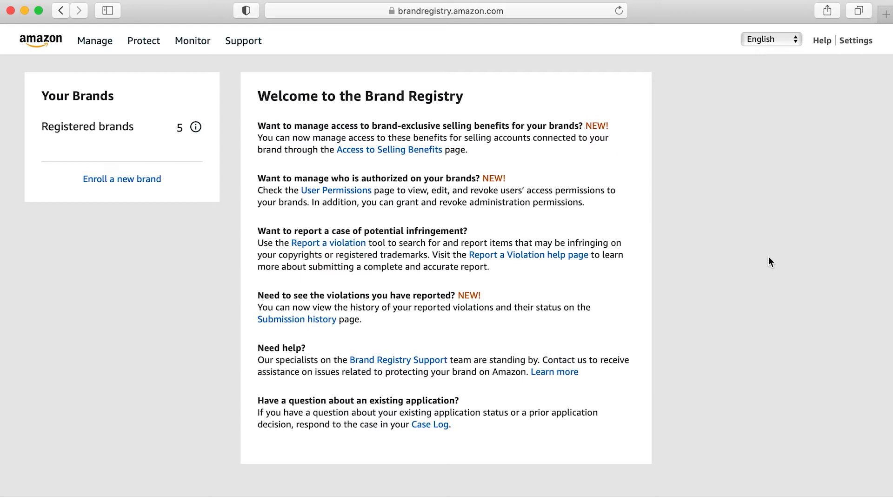
mouse_move(774, 259)
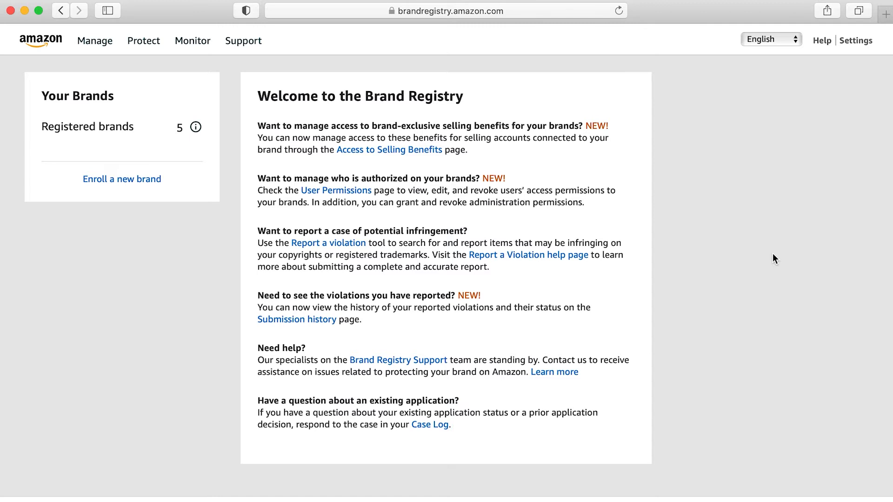
mouse_move(746, 217)
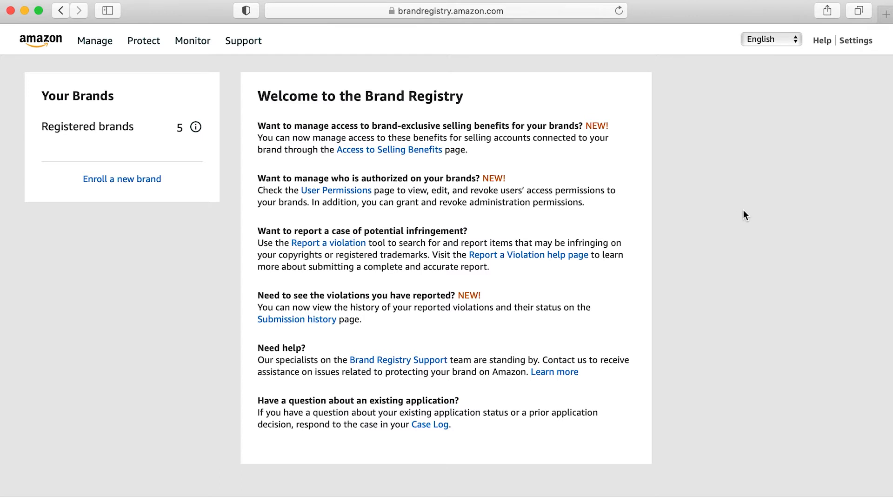
mouse_move(748, 204)
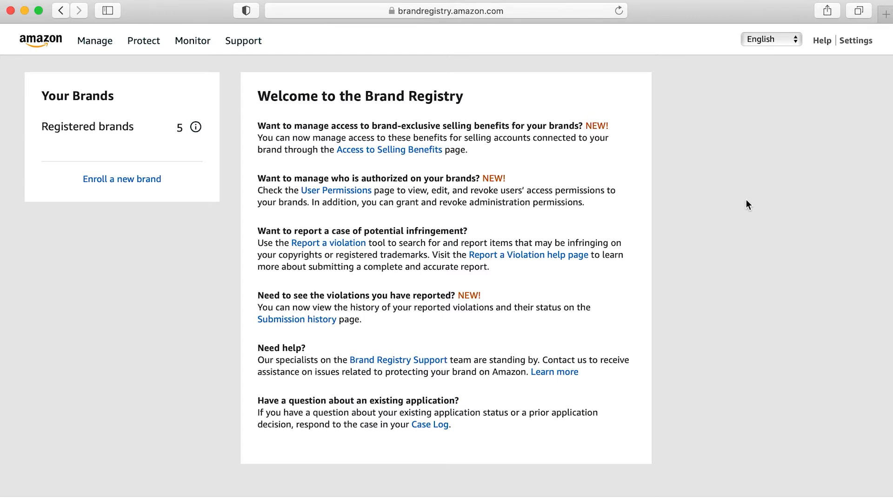
mouse_move(741, 201)
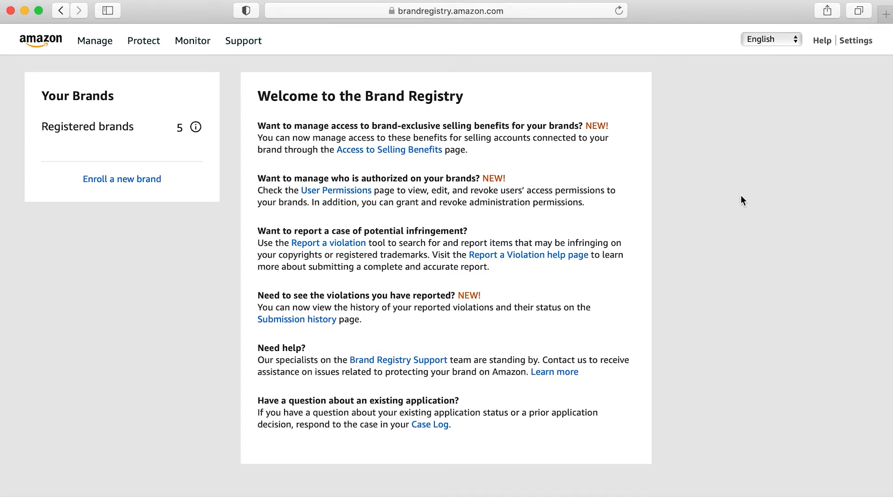
mouse_move(747, 198)
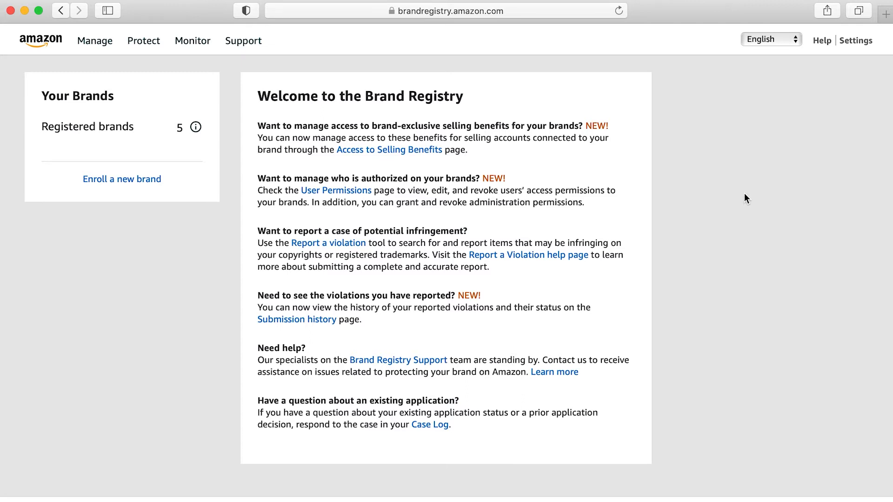
mouse_move(615, 75)
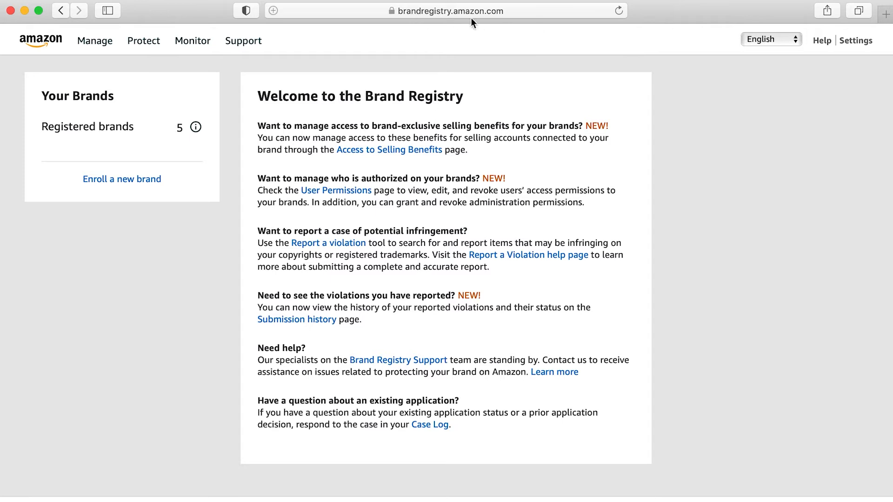
mouse_move(535, 25)
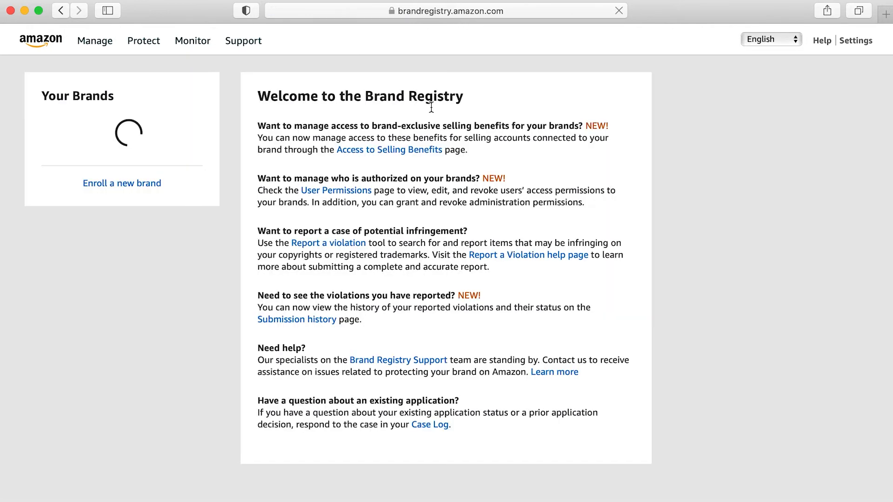
Go to Contact Brand Support from the Support menu and expand 'Update your brand profile'
click(243, 41)
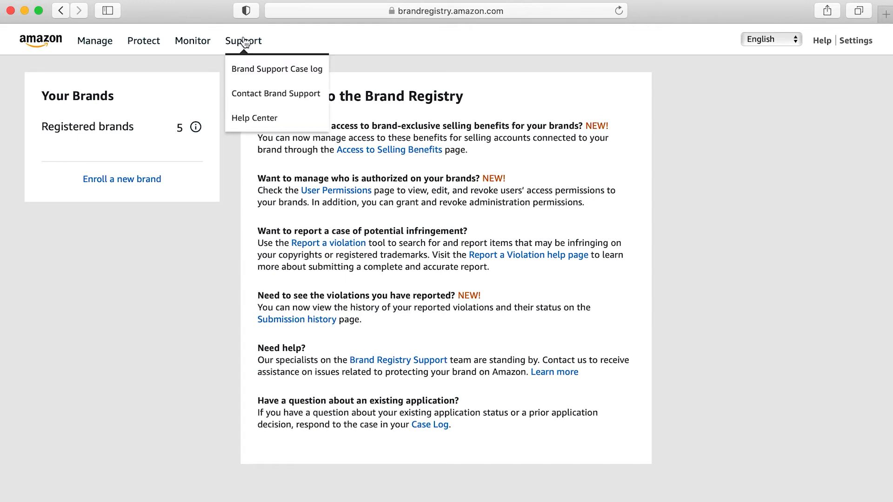
mouse_move(275, 97)
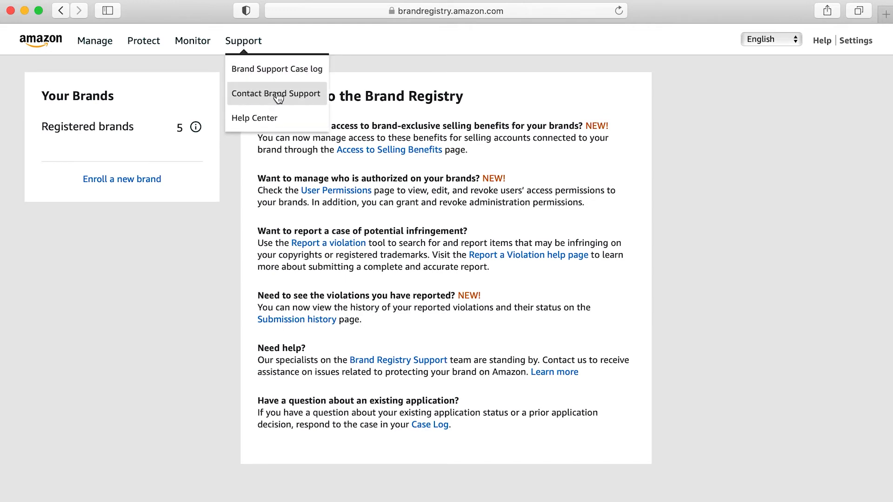
click(276, 93)
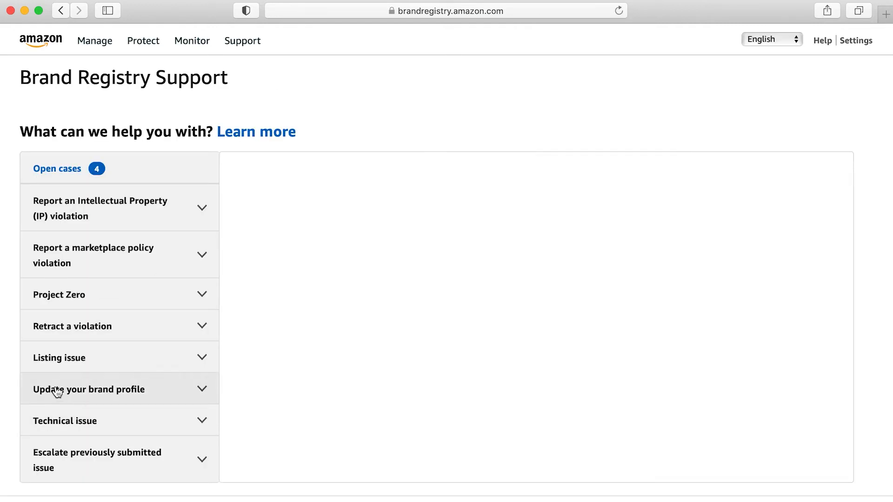
click(93, 390)
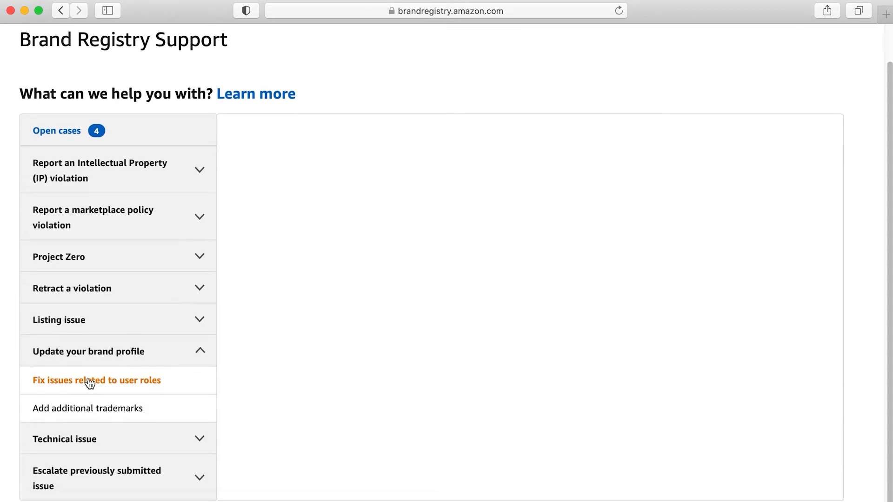
Open the 'Fix issues related to user roles' form and scroll through its role descriptions
click(97, 380)
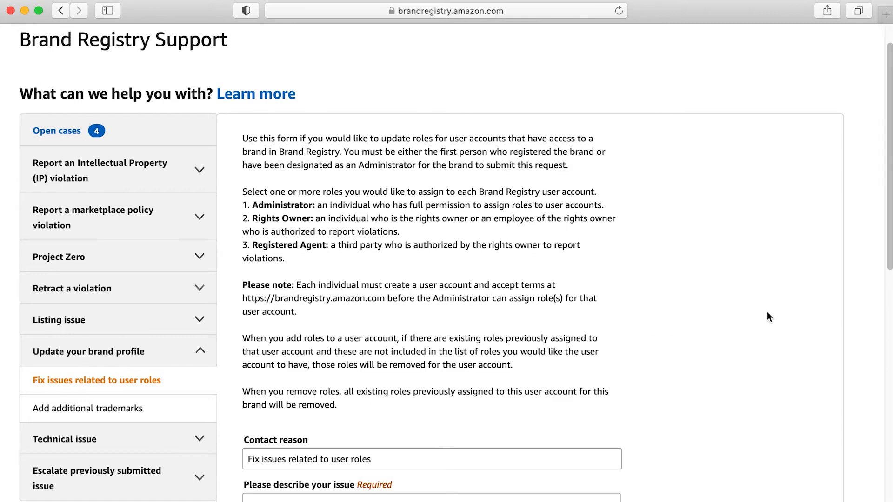
scroll(down, 3)
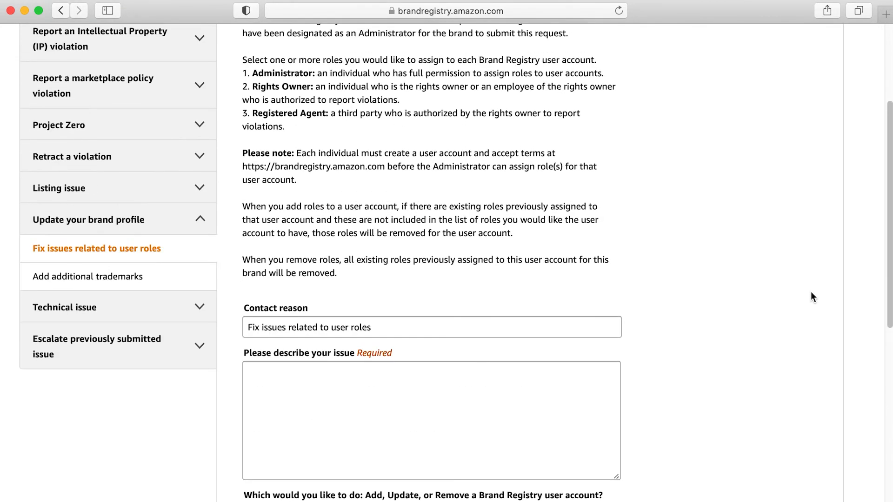
scroll(up, 3)
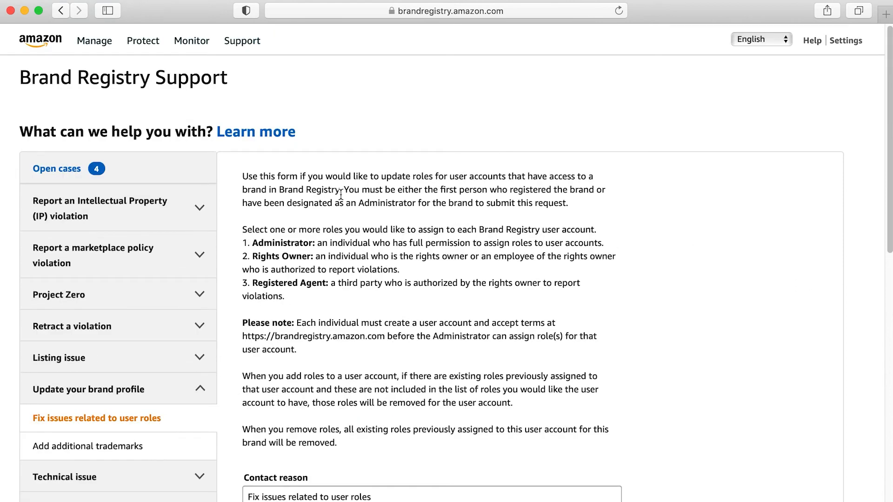
mouse_move(621, 239)
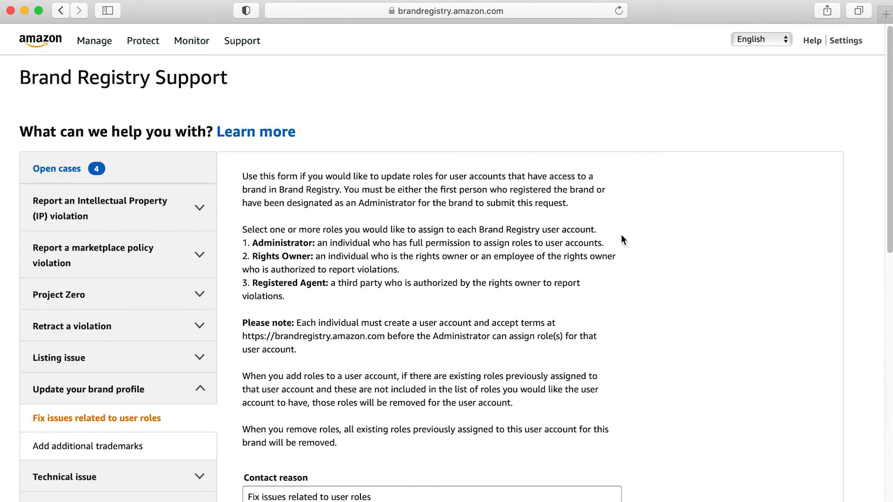
scroll(down, 3)
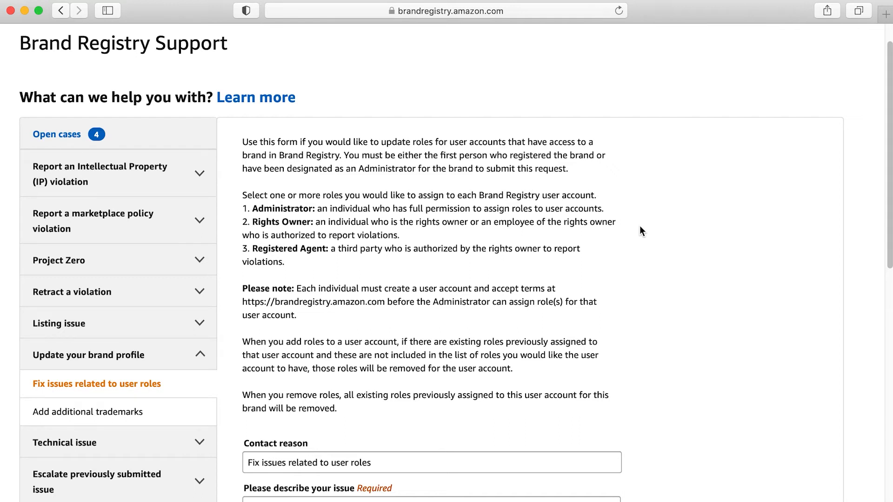
mouse_move(681, 211)
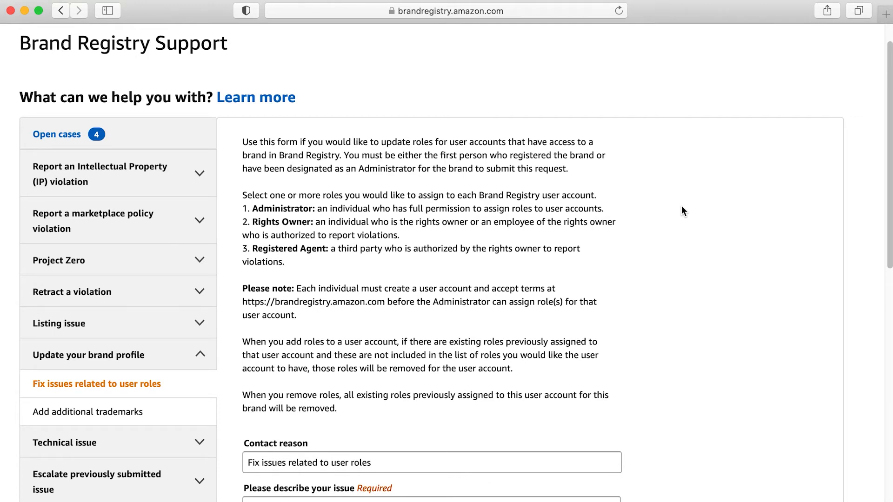
mouse_move(393, 172)
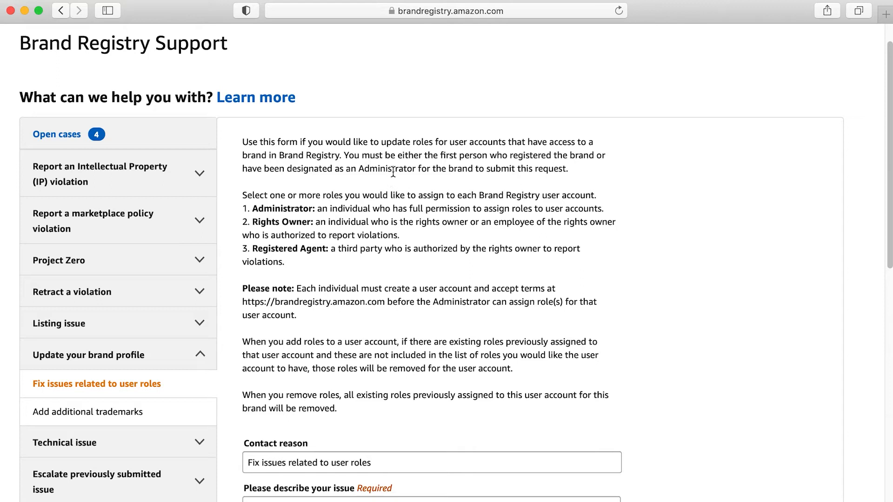
mouse_move(663, 208)
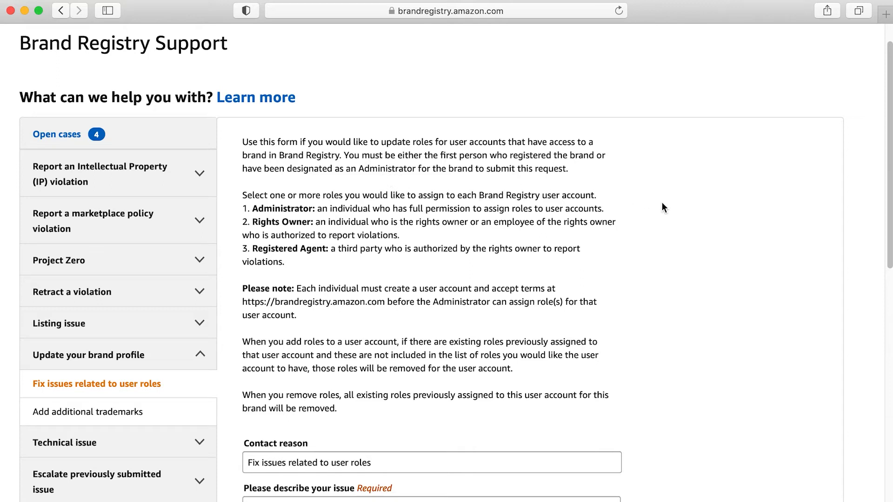
mouse_move(297, 213)
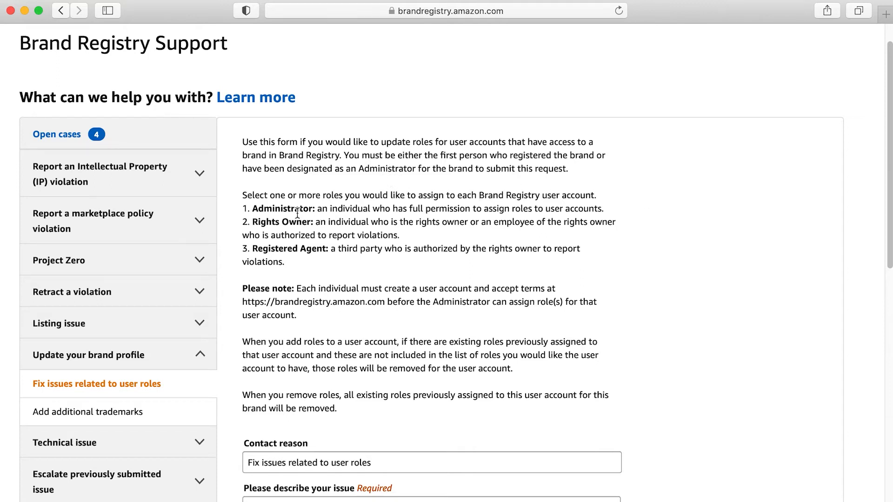
mouse_move(412, 222)
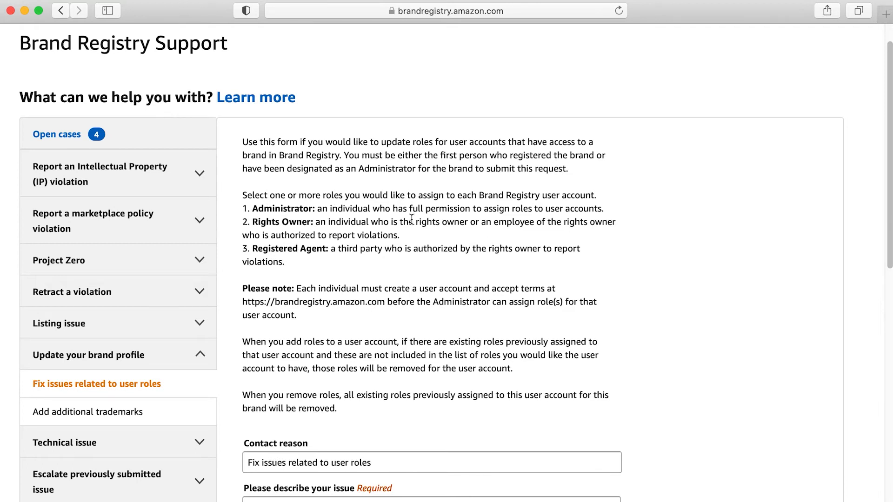
mouse_move(458, 224)
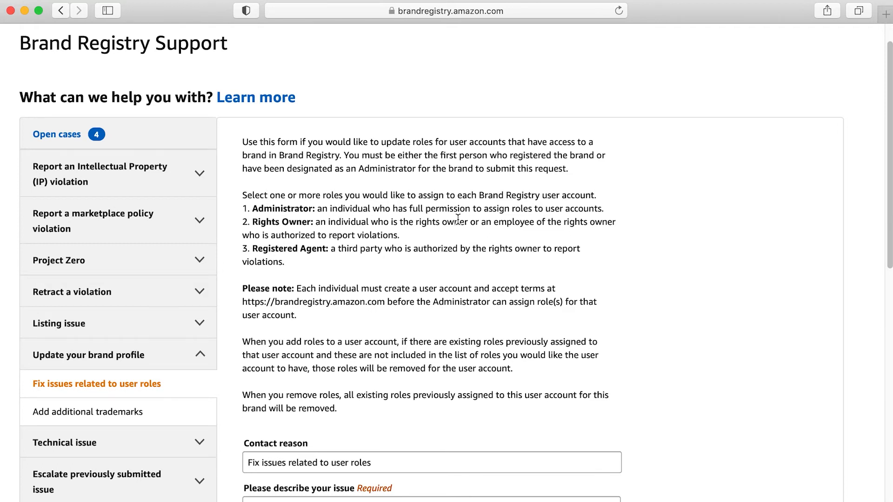
mouse_move(412, 236)
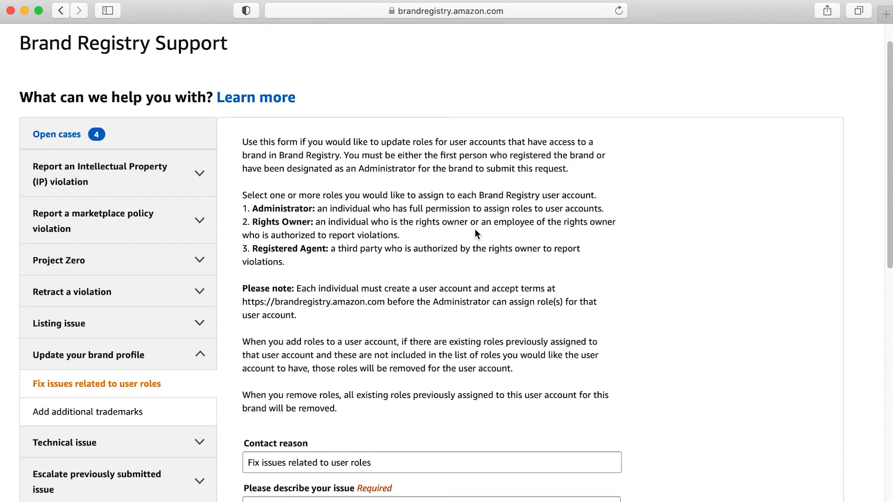
mouse_move(361, 269)
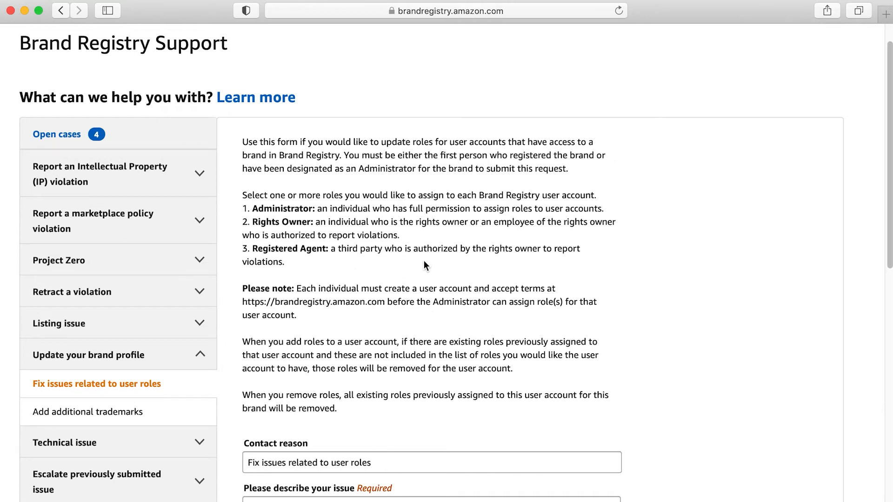
mouse_move(549, 281)
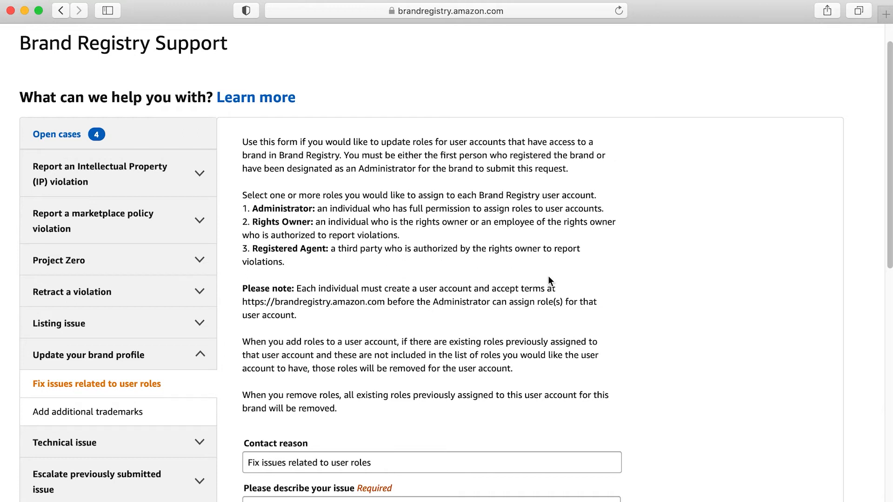
scroll(down, 3)
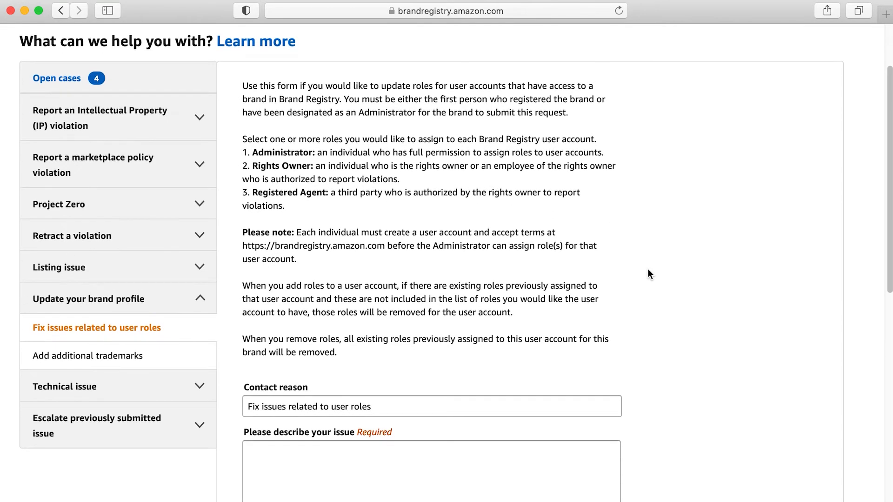
Enter 'Add a registered agent' as the issue, 'Add' as the action, and the user's login email
scroll(down, 3)
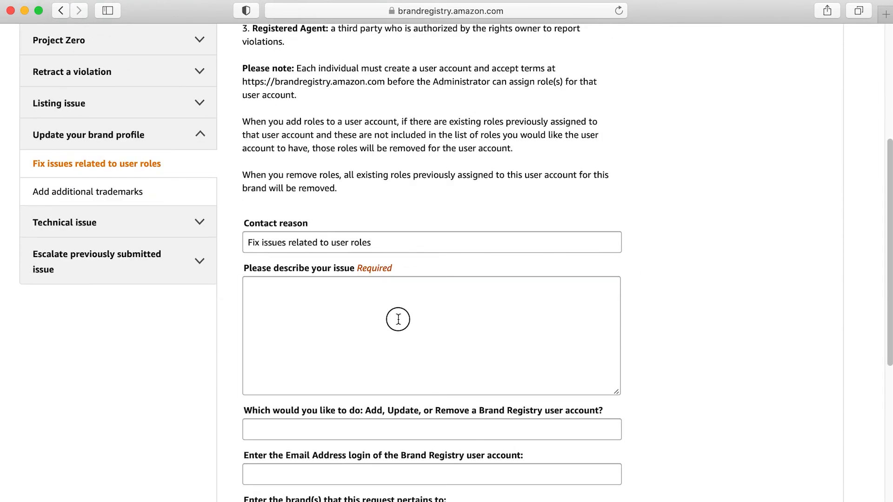
text(Add)
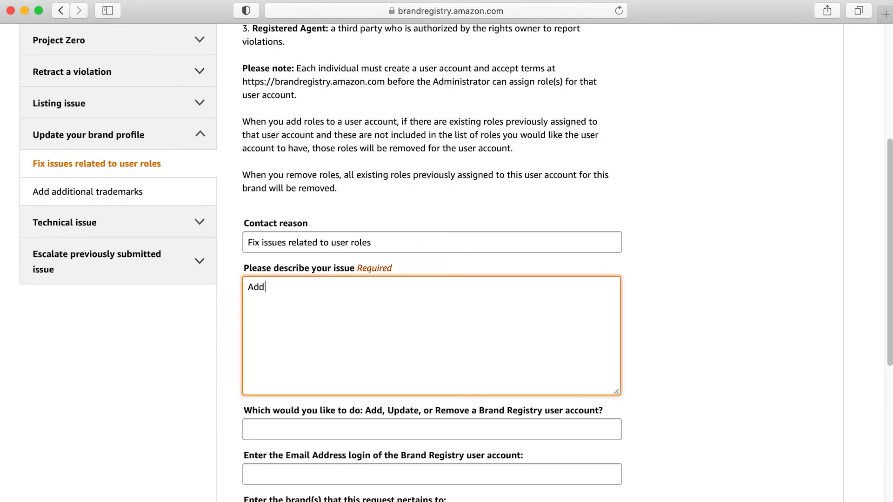
text(a registered agent)
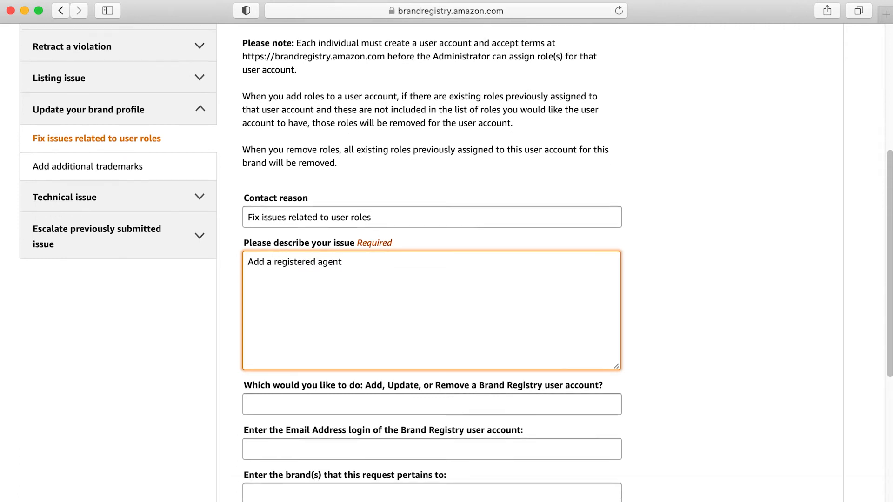
text(Add)
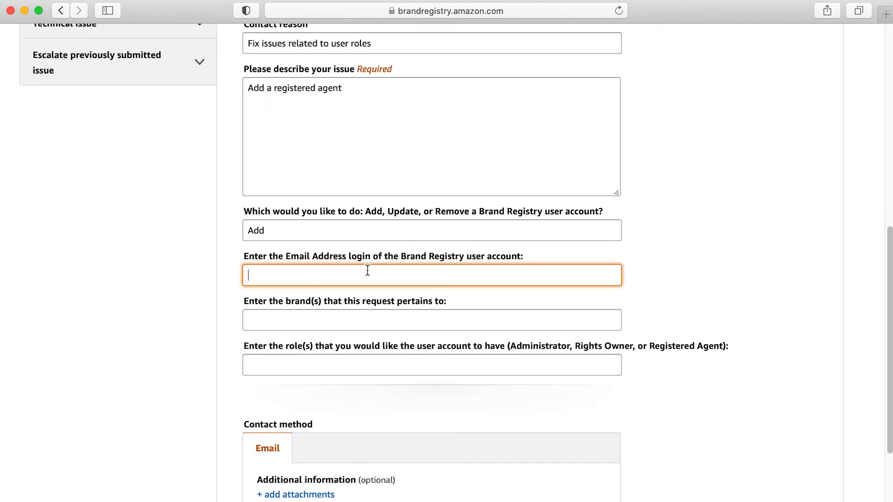
text(@amzadviser)
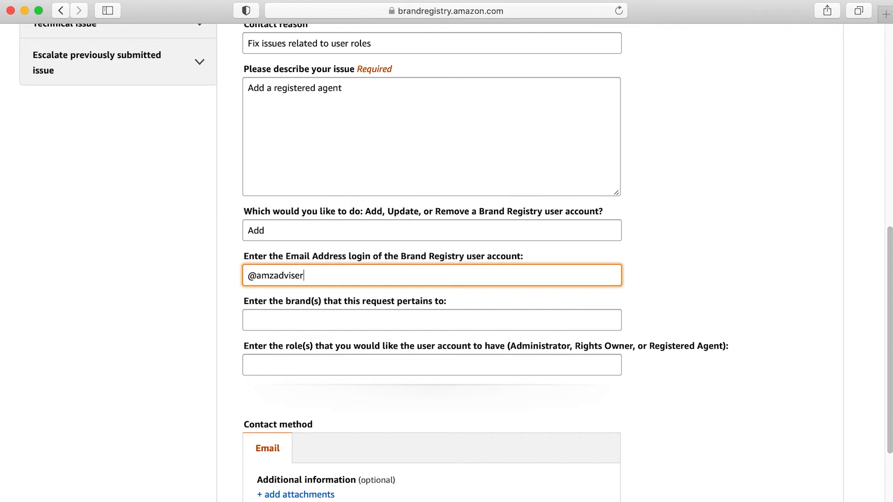
text(s.com)
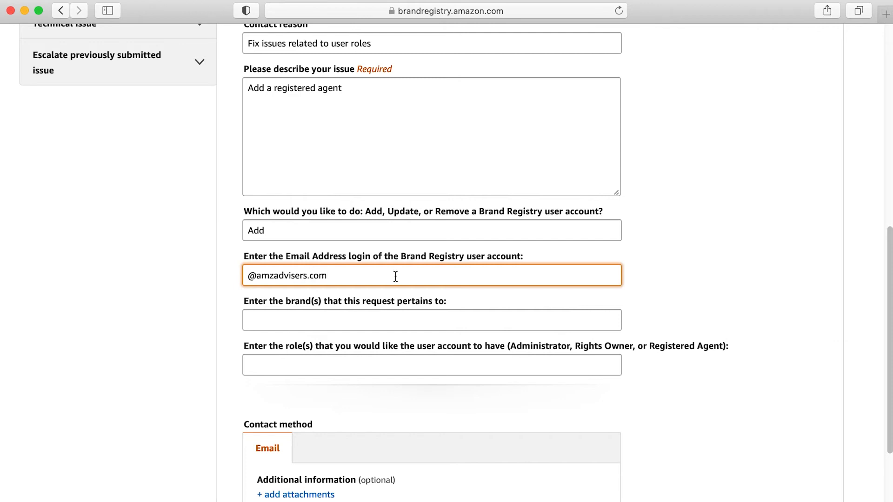
scroll(down, 3)
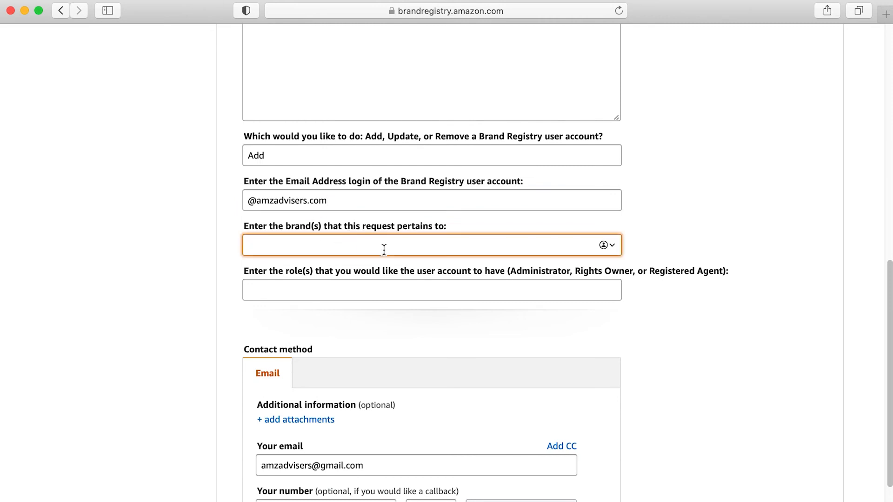
Enter 'Case Sensitive' in the brand(s) field
text(Case Sensitive)
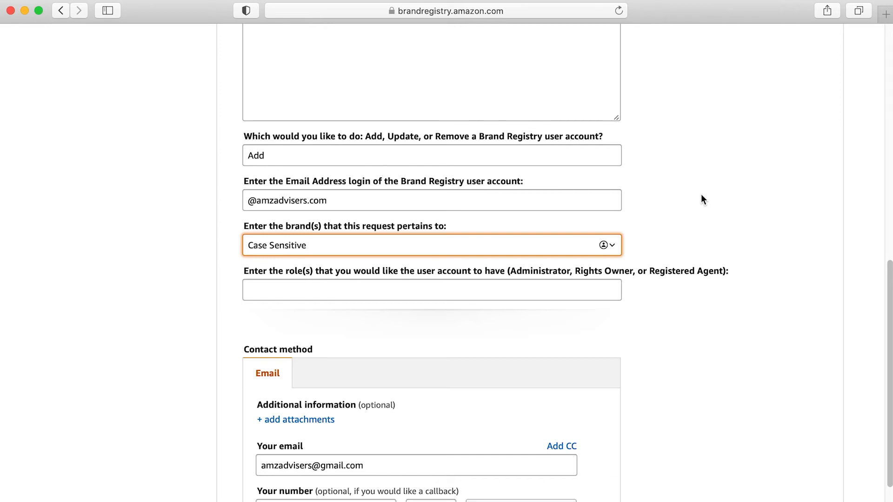
mouse_move(701, 199)
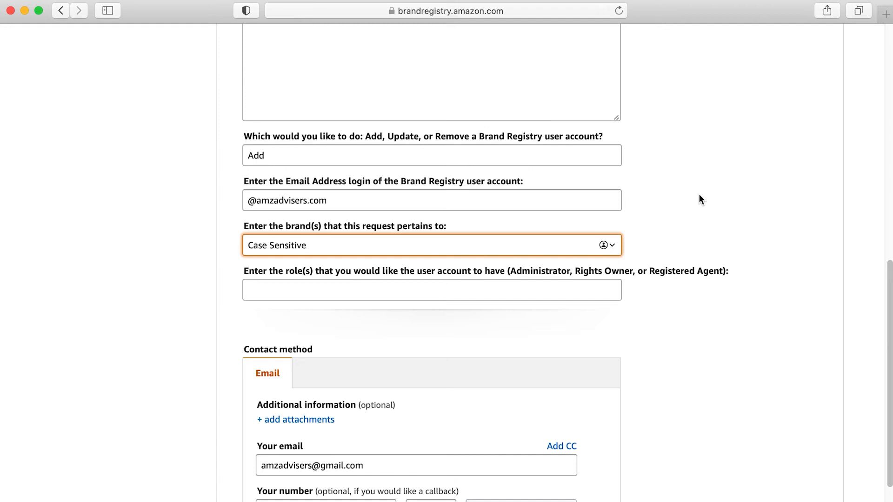
mouse_move(696, 200)
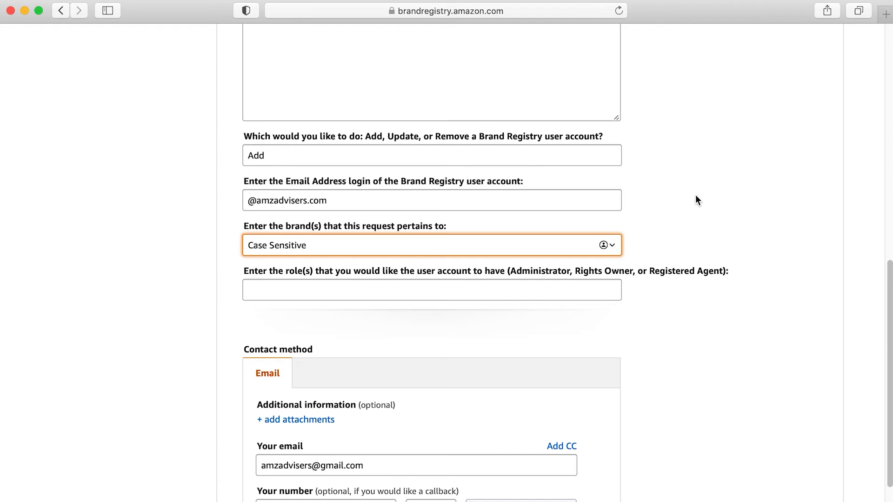
mouse_move(425, 251)
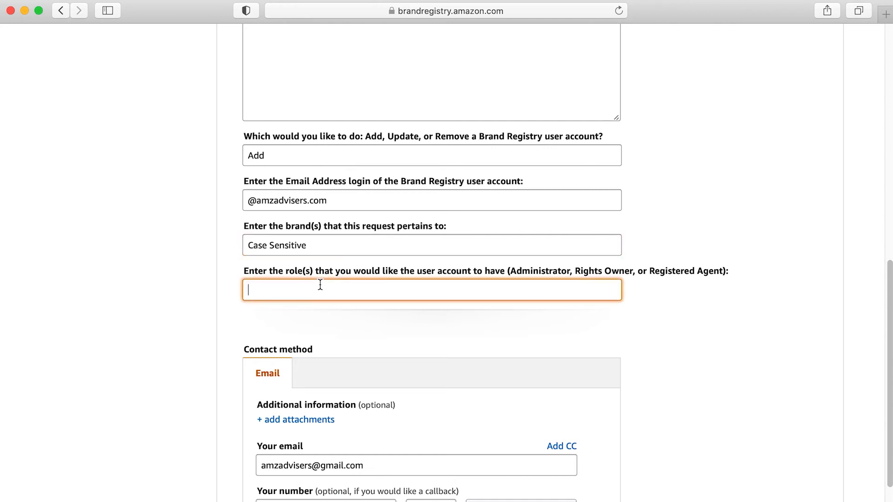
mouse_move(514, 286)
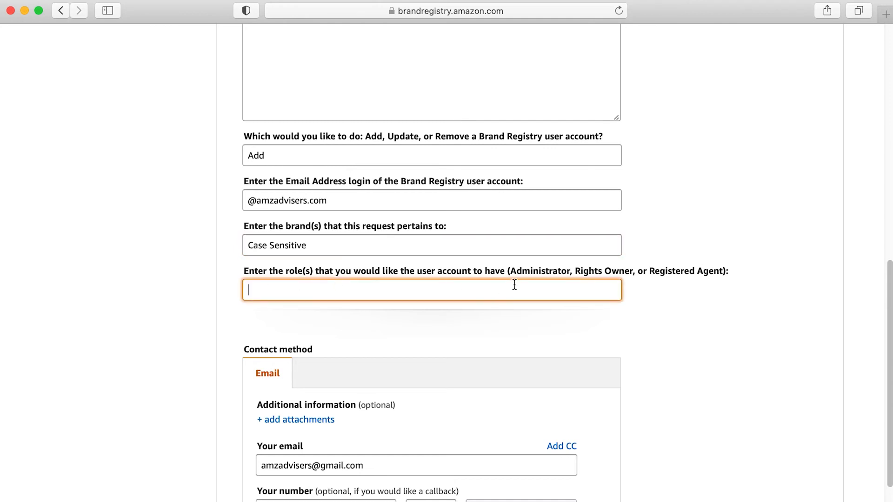
mouse_move(676, 273)
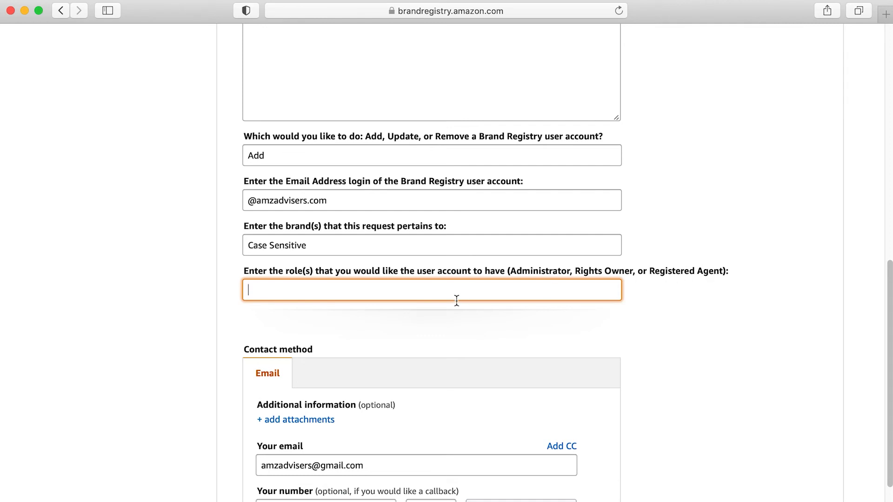
Enter 'Registered Agent' in the role(s) field
text(Registered Agent)
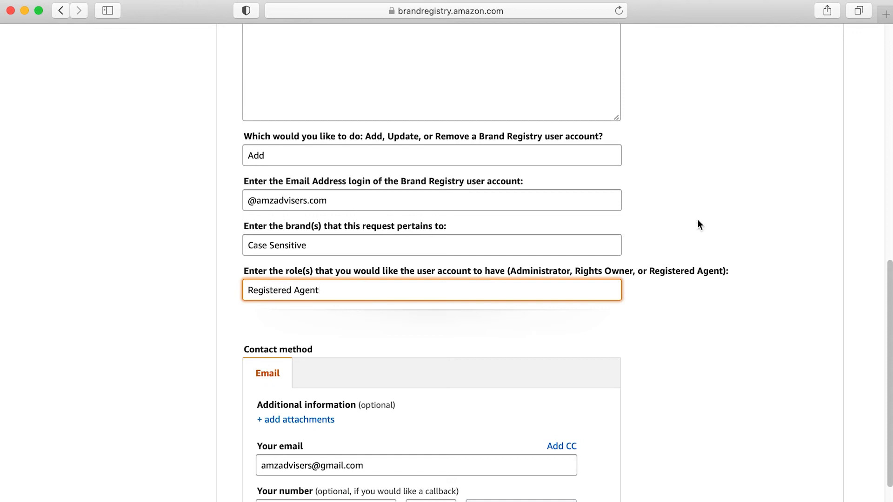
scroll(down, 3)
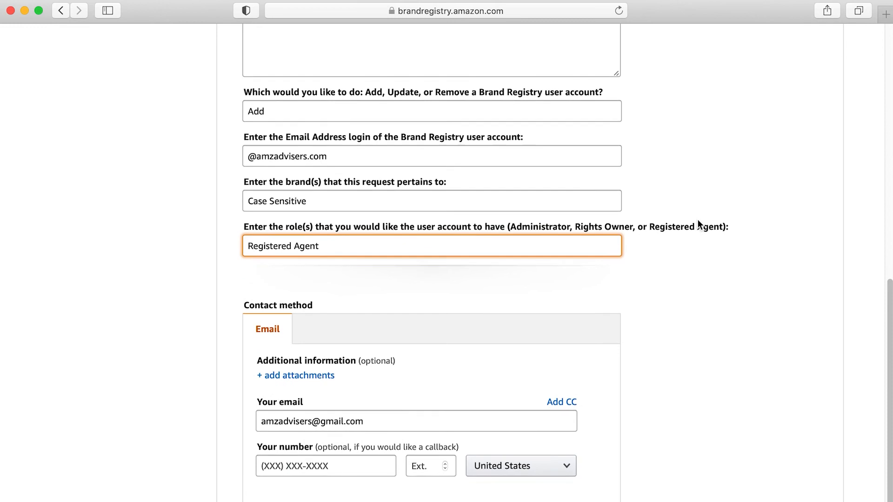
scroll(down, 3)
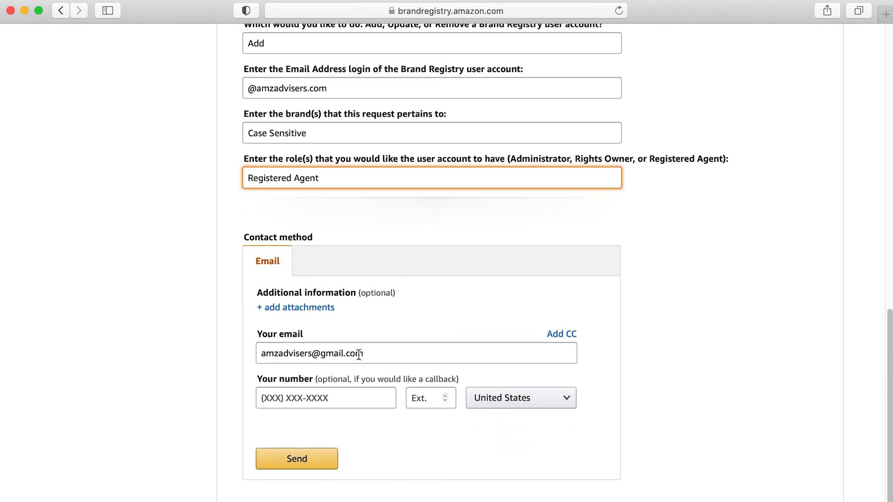
mouse_move(750, 313)
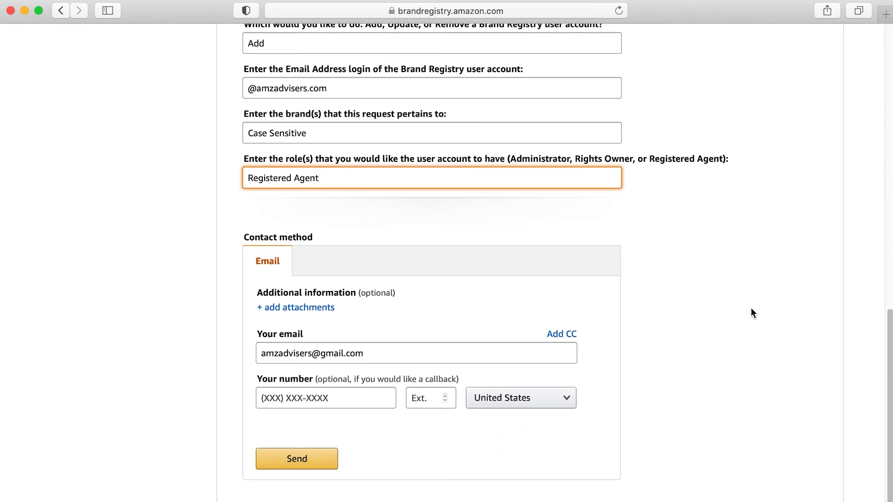
scroll(down, 3)
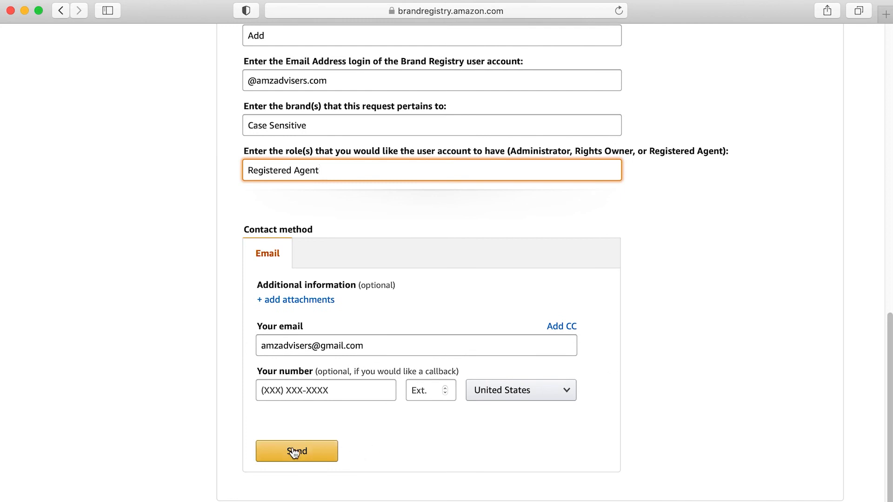
mouse_move(292, 479)
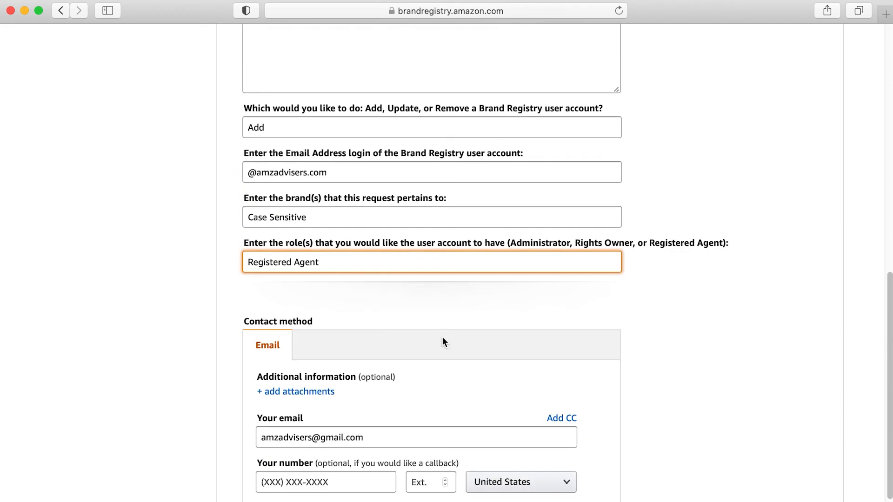
scroll(down, 3)
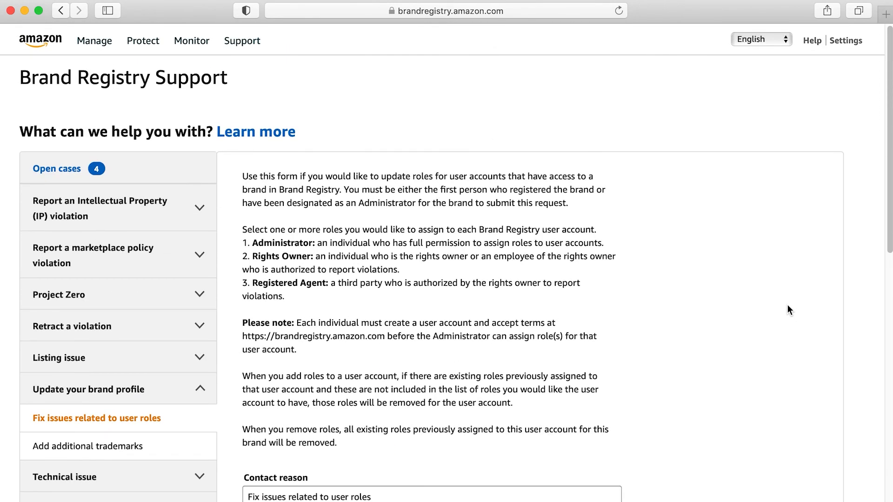
mouse_move(728, 237)
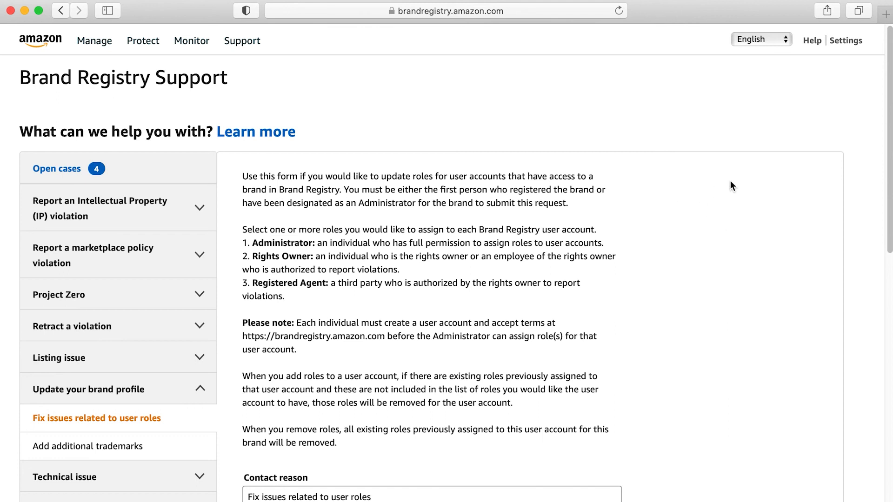
mouse_move(726, 188)
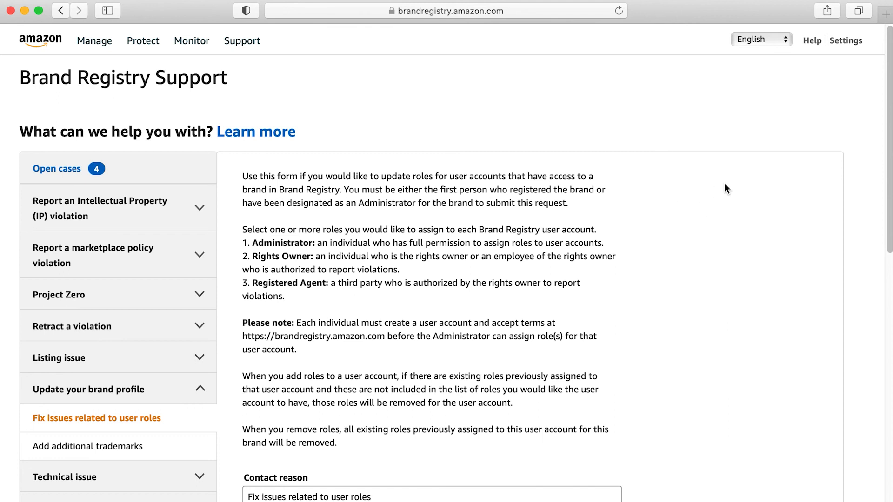
mouse_move(731, 191)
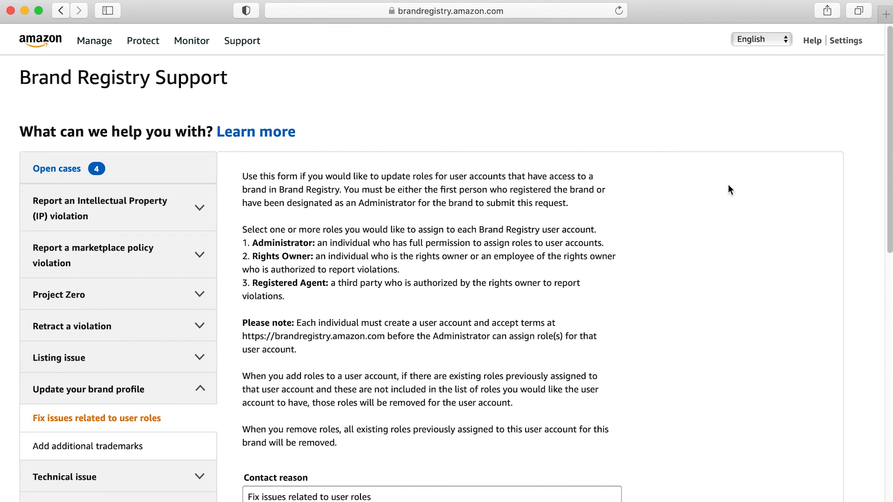
mouse_move(717, 202)
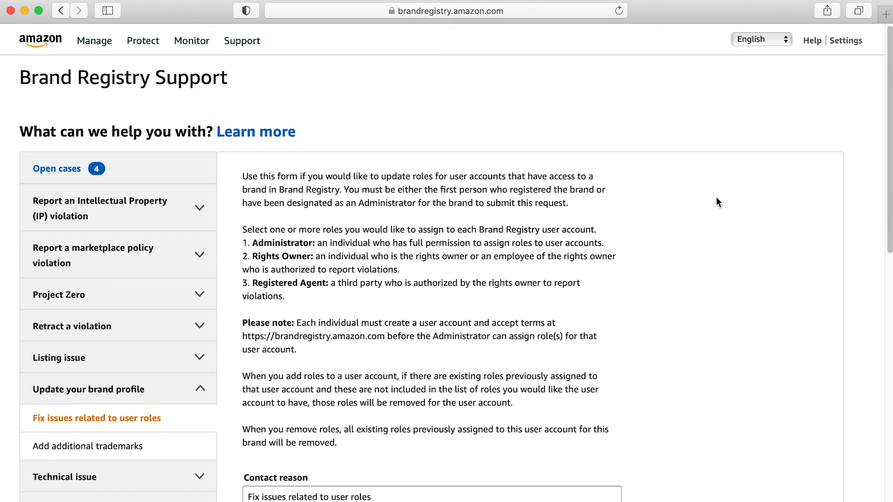
mouse_move(712, 198)
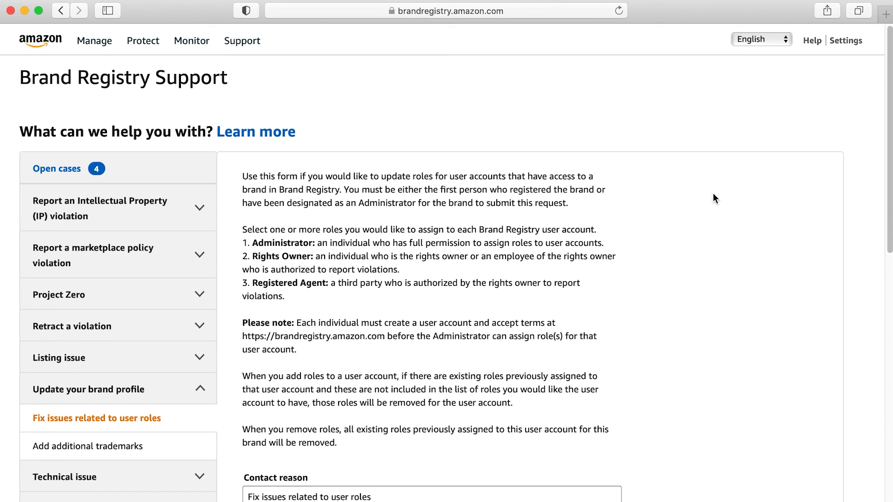
mouse_move(698, 201)
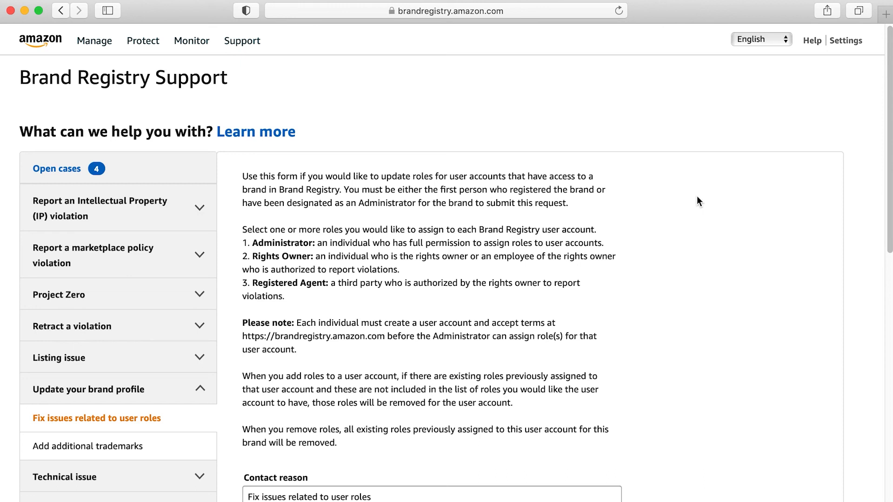
mouse_move(705, 203)
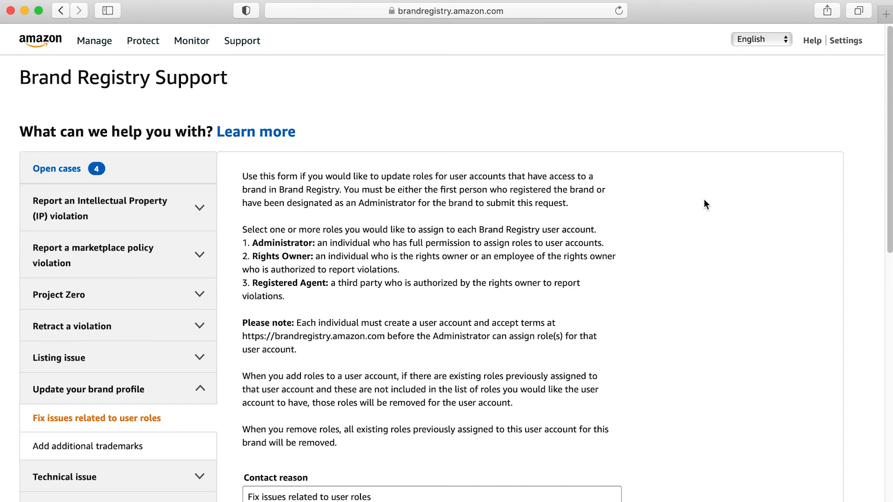
mouse_move(707, 205)
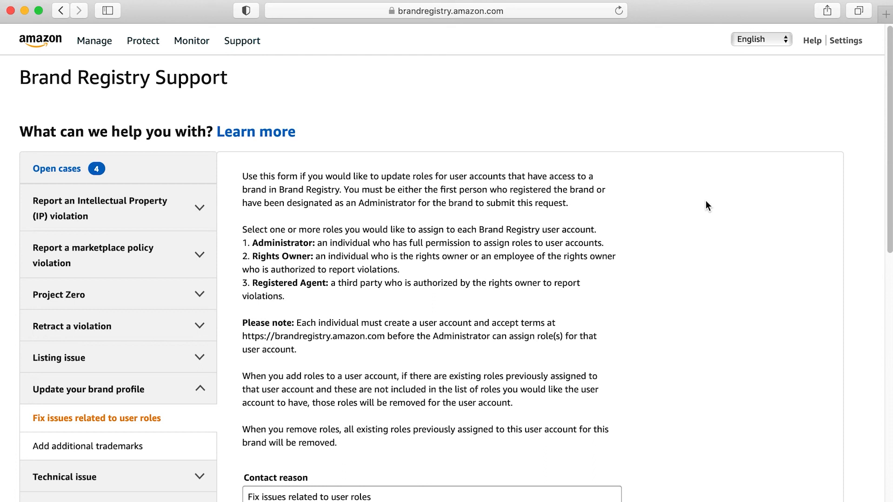
mouse_move(708, 195)
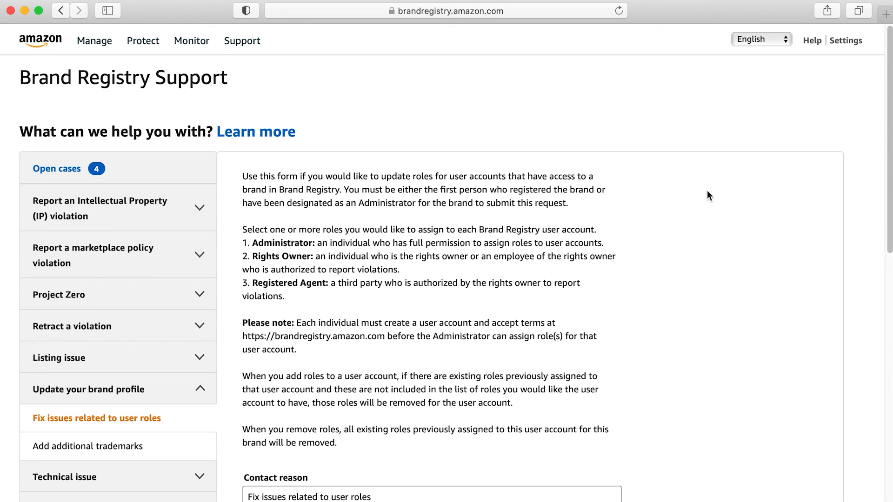
mouse_move(647, 2)
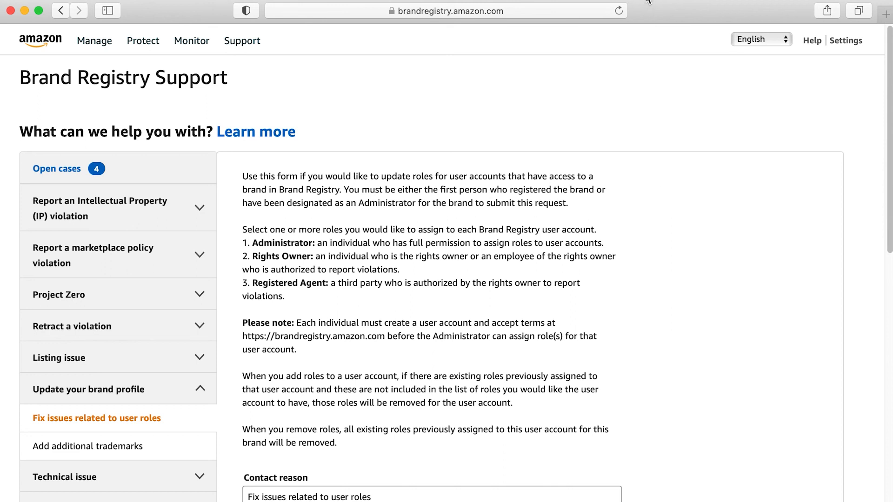